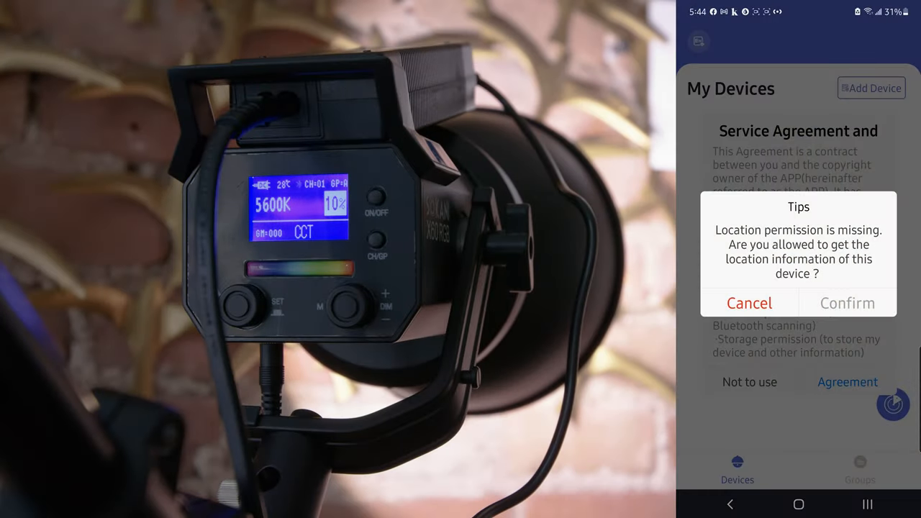
Dismiss the location Tips dialog, accept the Service Agreement, and reach the empty My Devices page.
click(846, 302)
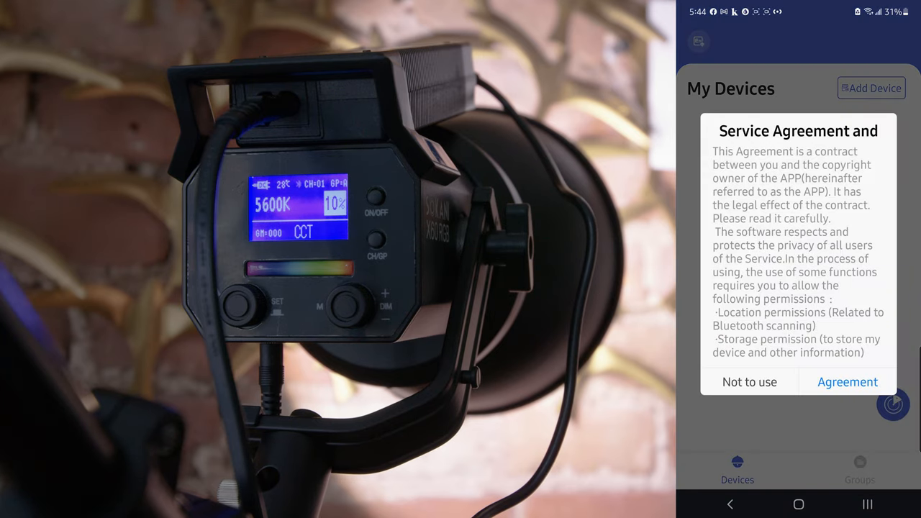
click(847, 381)
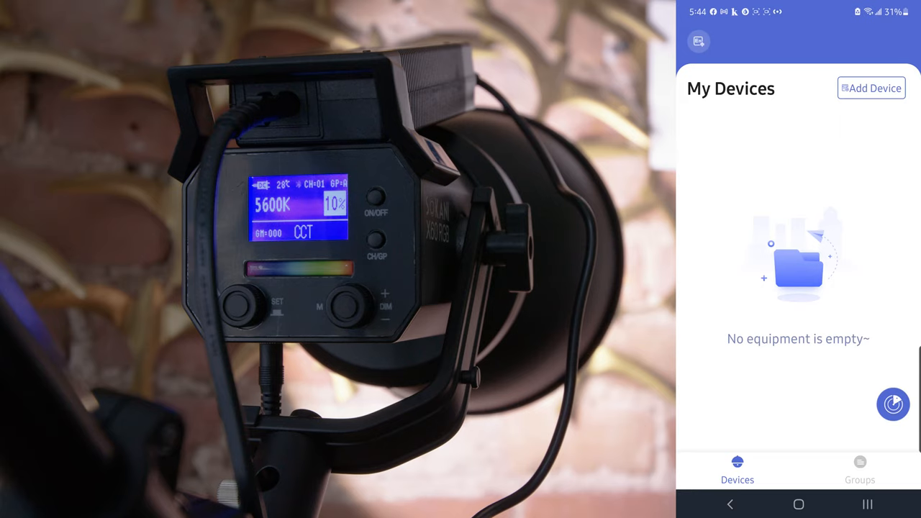
click(892, 403)
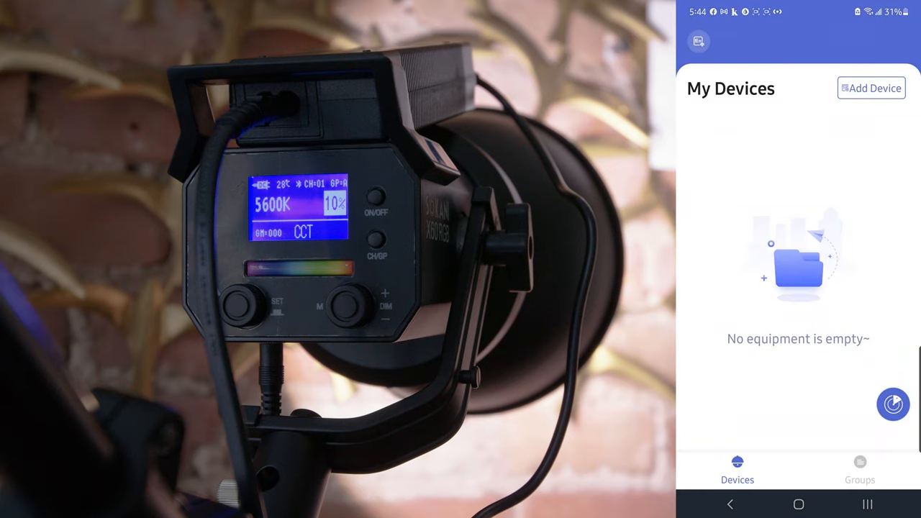
click(871, 87)
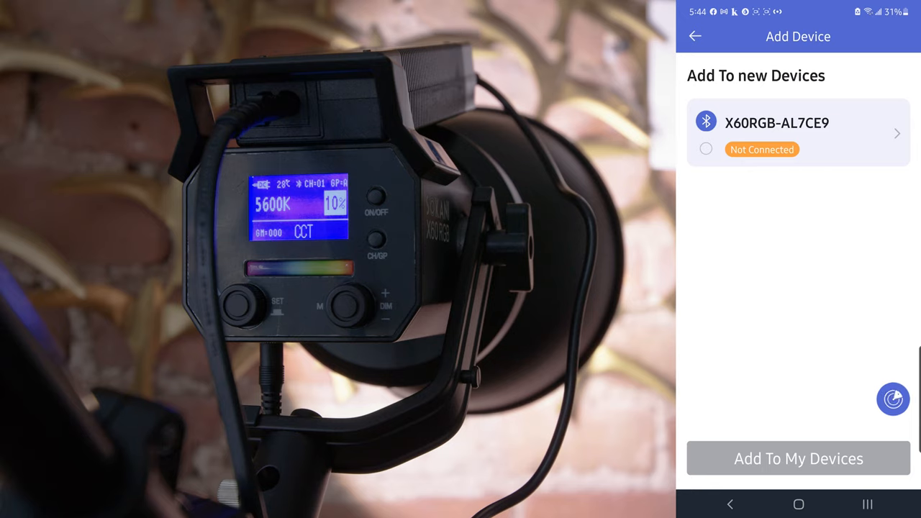
Add X60RGB-AL7CE9 to My Devices and connect, showing CCT controls at 10% and 5600K.
click(706, 149)
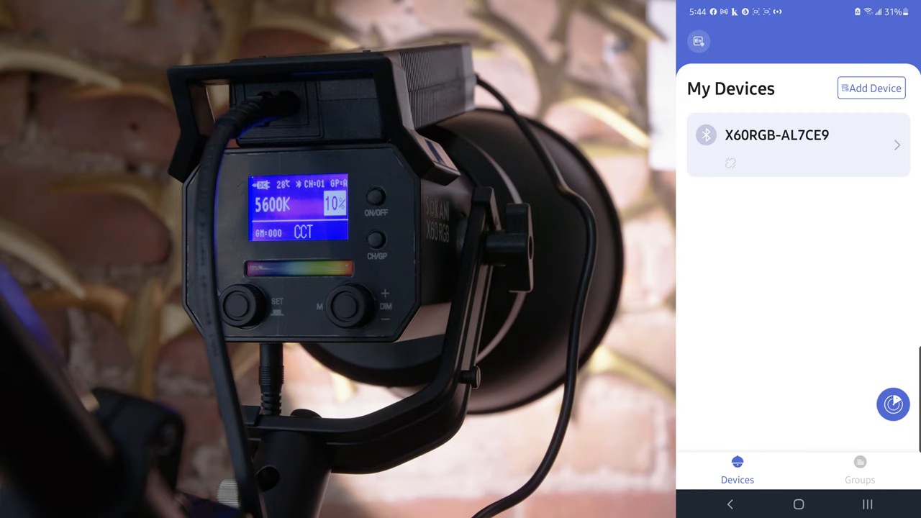
click(798, 144)
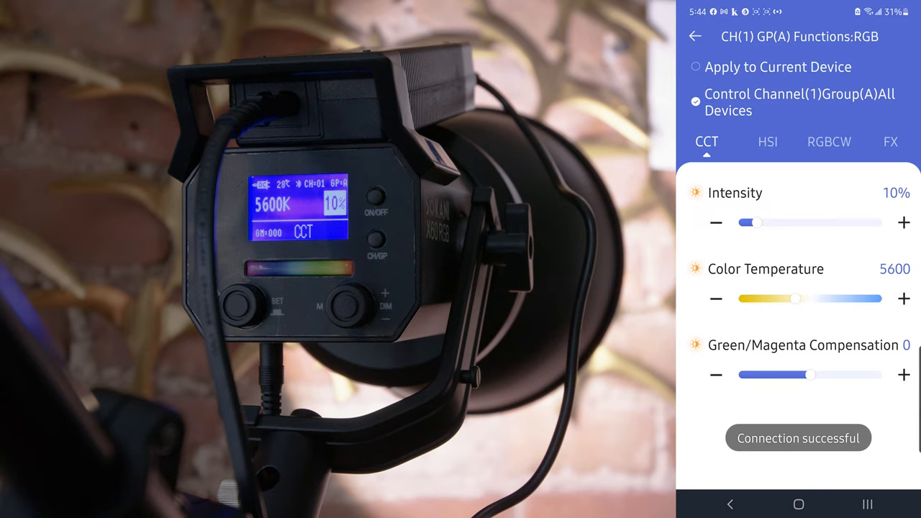
Switch control from Channel(1) Group(A) All Devices to Apply to Current Device, then drag a control.
click(695, 66)
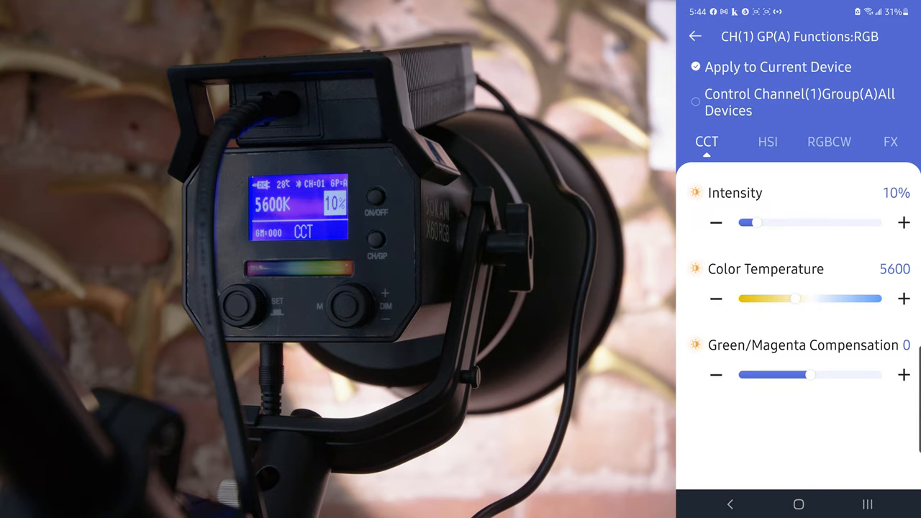
click(695, 101)
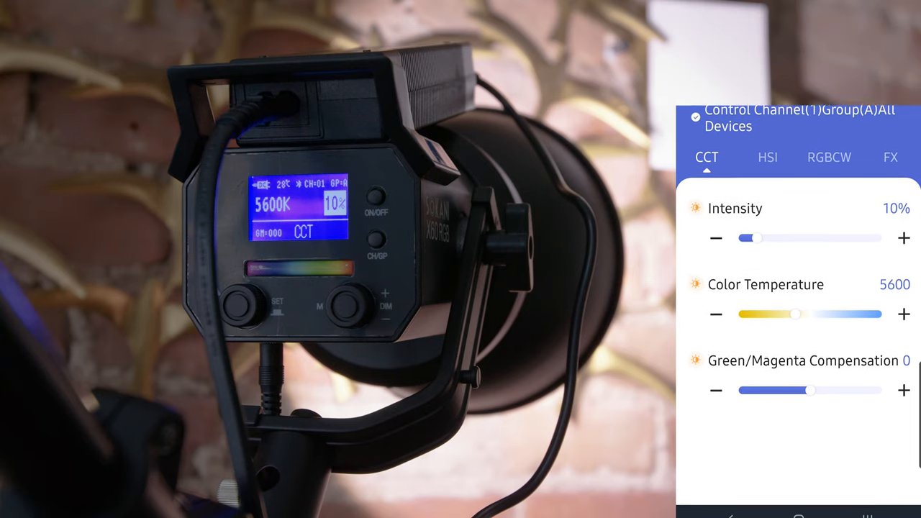
drag(813, 314, 757, 329)
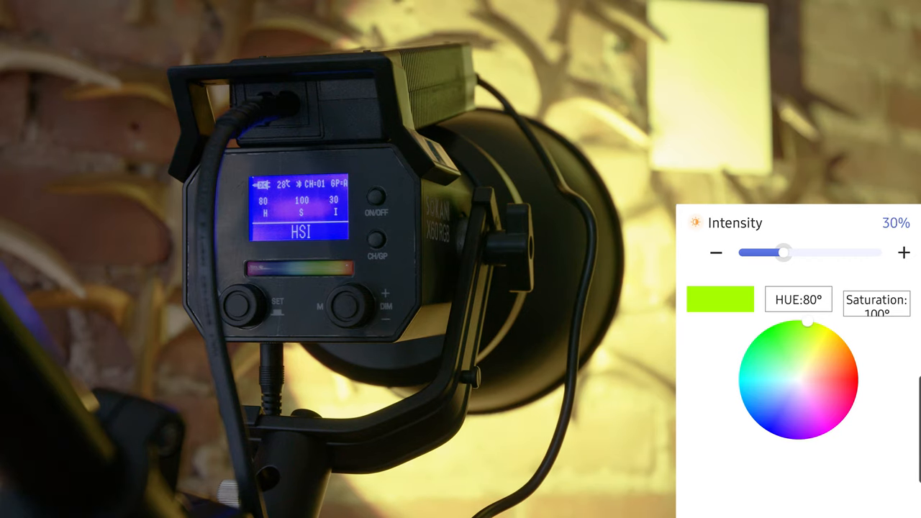
In HSI, lower intensity to 22% and sweep the hue through green, pale orange and deep blue.
drag(784, 253, 763, 252)
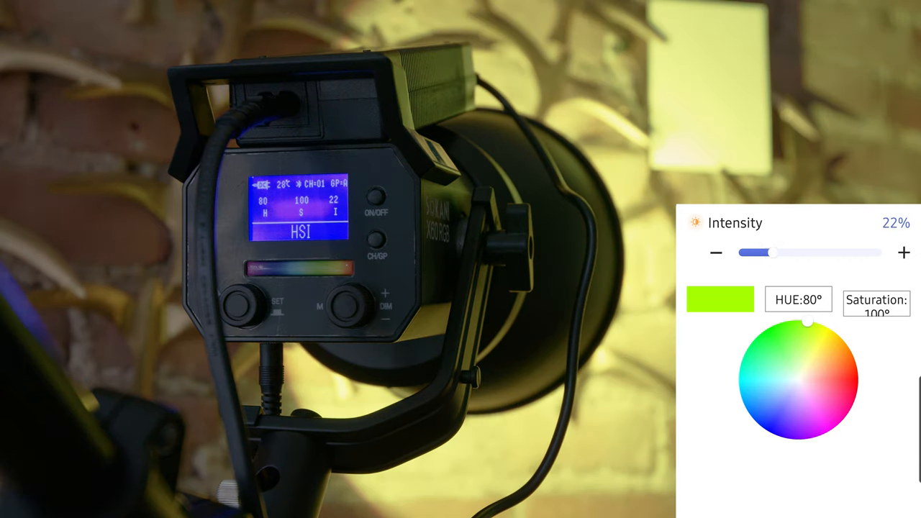
drag(806, 322, 813, 327)
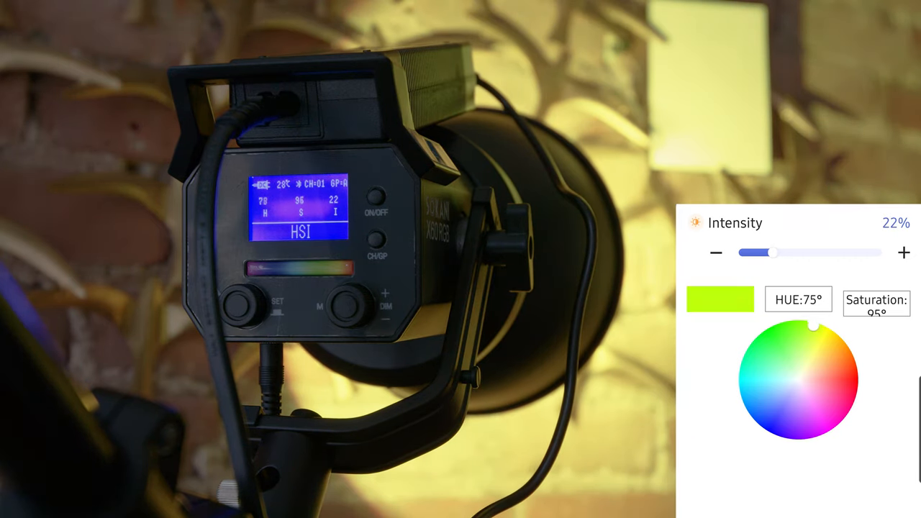
drag(812, 326, 826, 372)
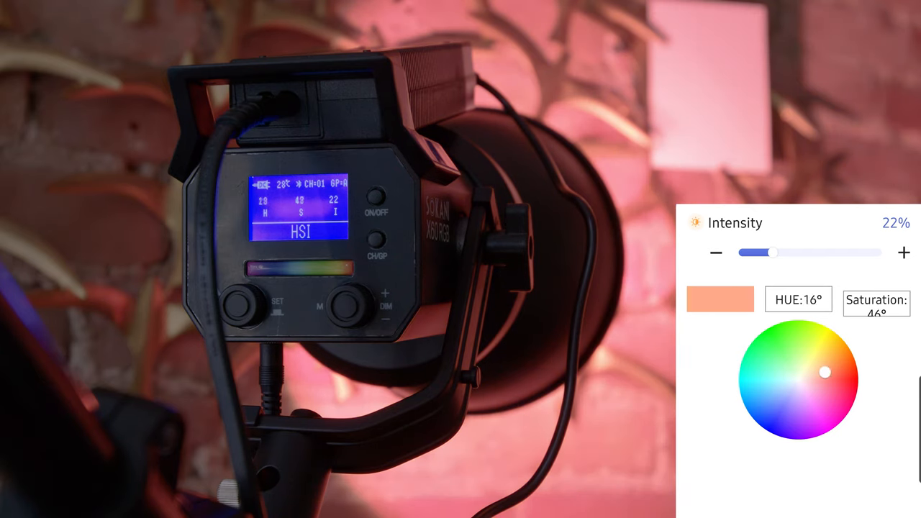
drag(826, 372, 793, 401)
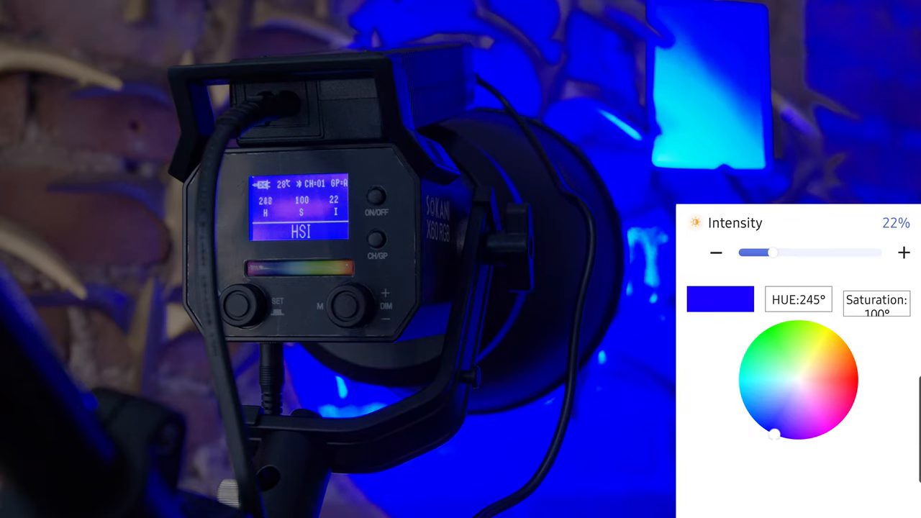
Move the colour wheel through magenta, orange and pale green, settling on soft pink at 323°.
drag(772, 433, 844, 421)
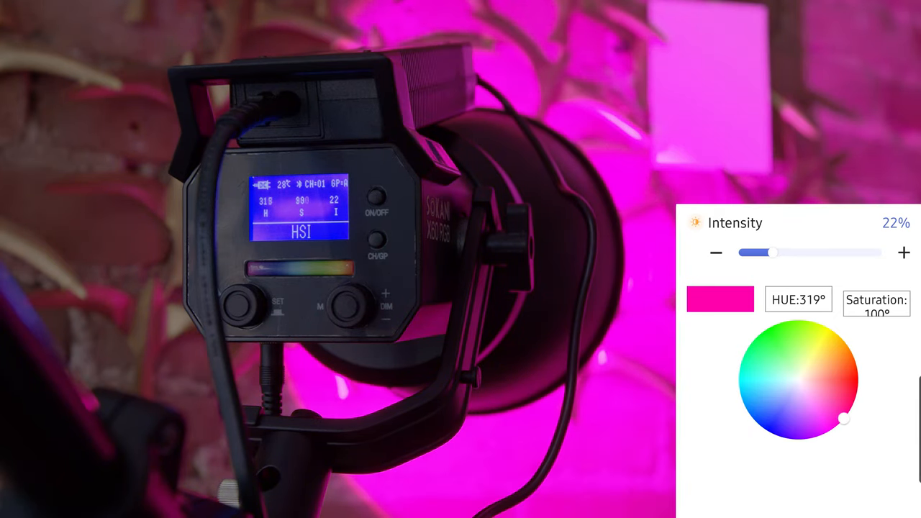
drag(843, 421, 852, 353)
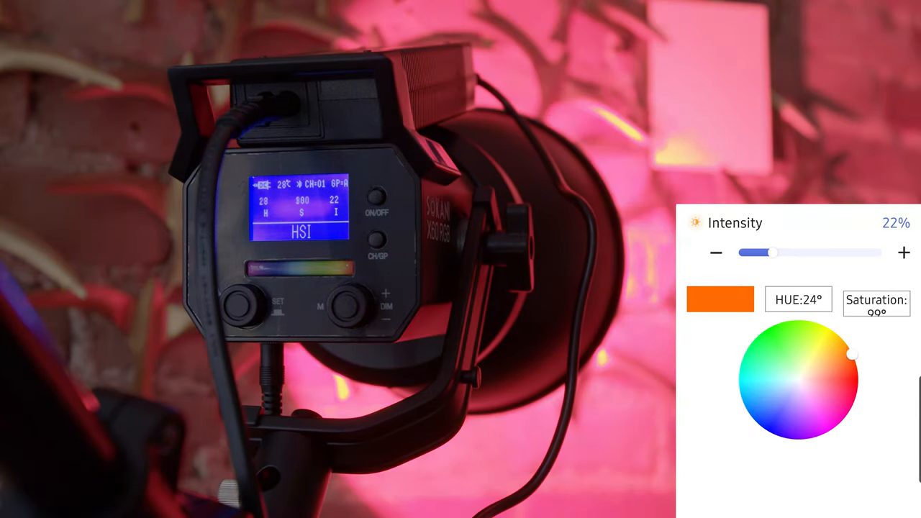
click(794, 358)
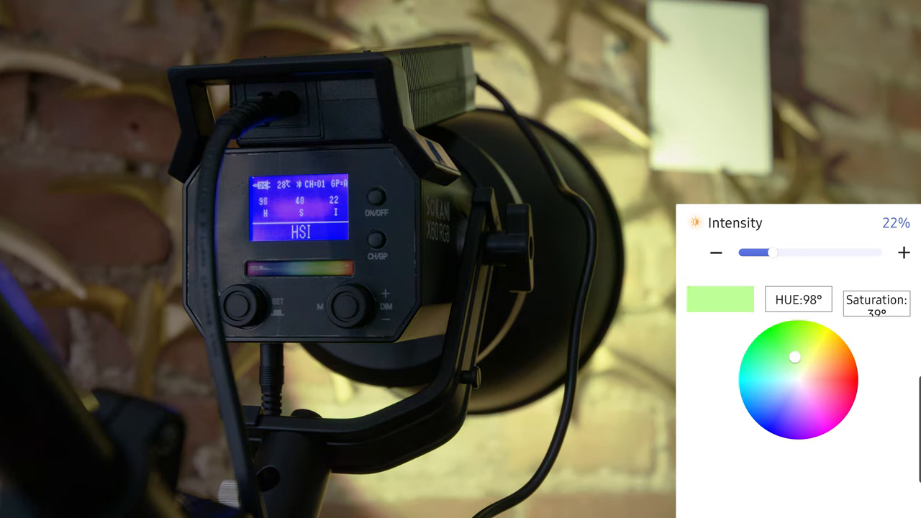
drag(795, 358, 800, 377)
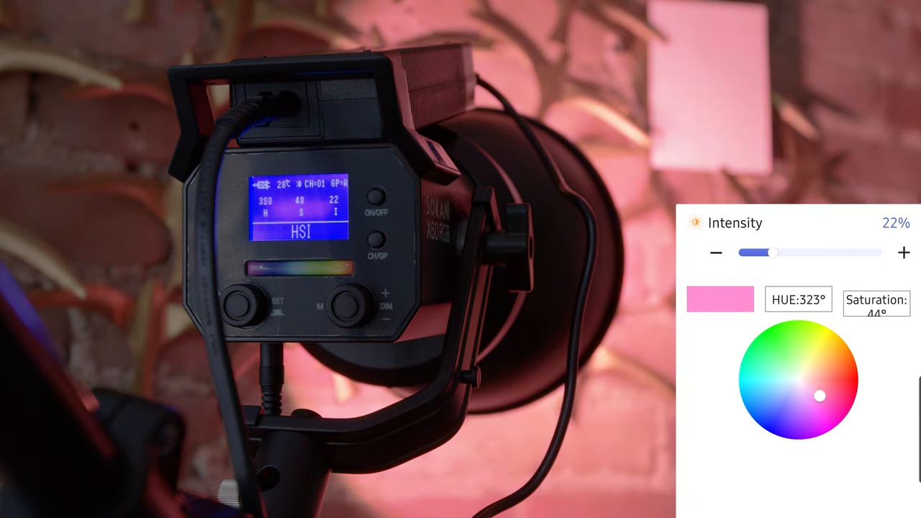
drag(819, 396, 797, 379)
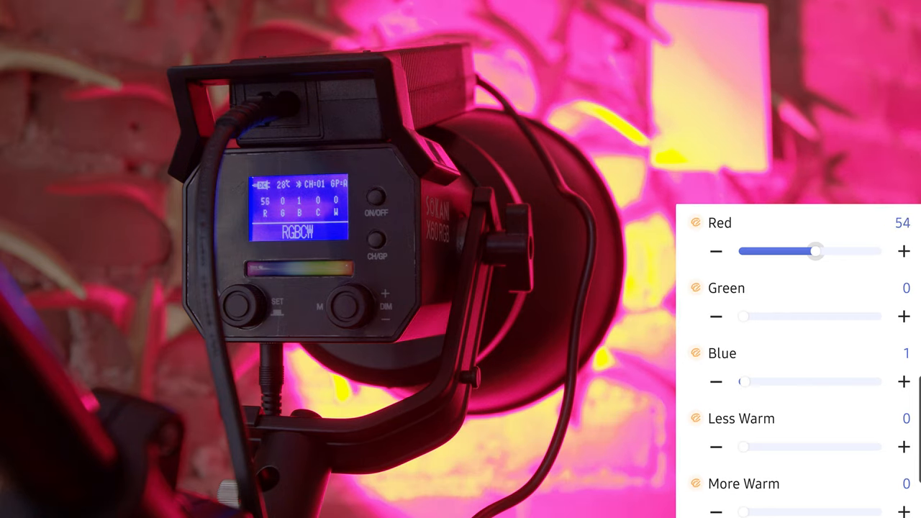
In RGBCW, set the colour channels to about 15, then lower red to 7 and green to 10.
drag(816, 251, 765, 251)
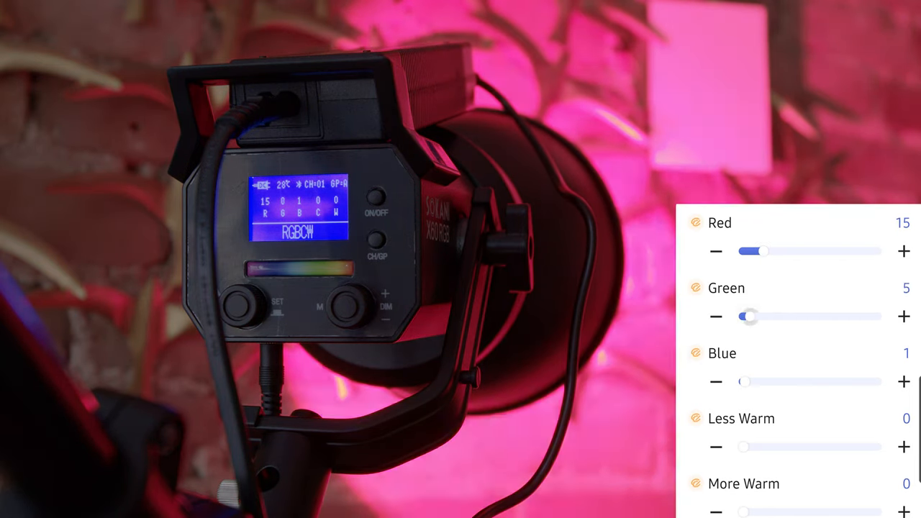
drag(751, 316, 763, 316)
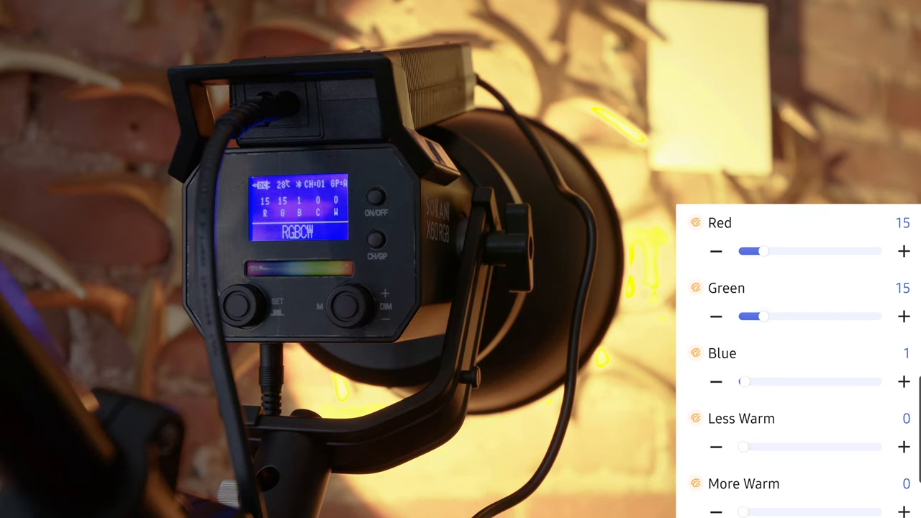
drag(745, 381, 759, 382)
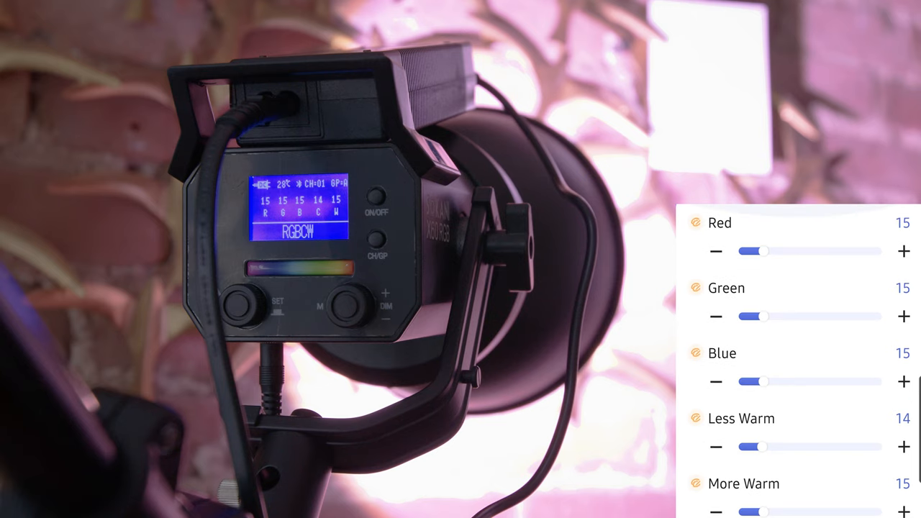
drag(765, 251, 758, 252)
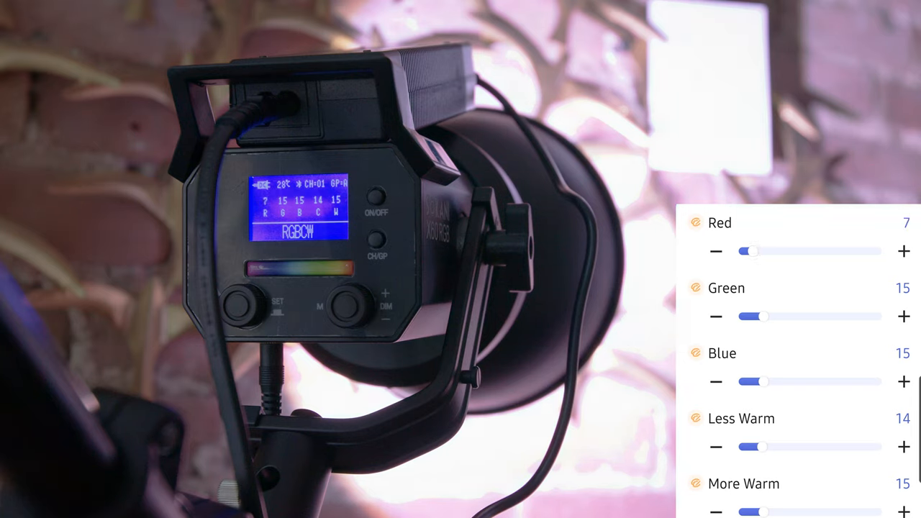
drag(770, 315, 755, 316)
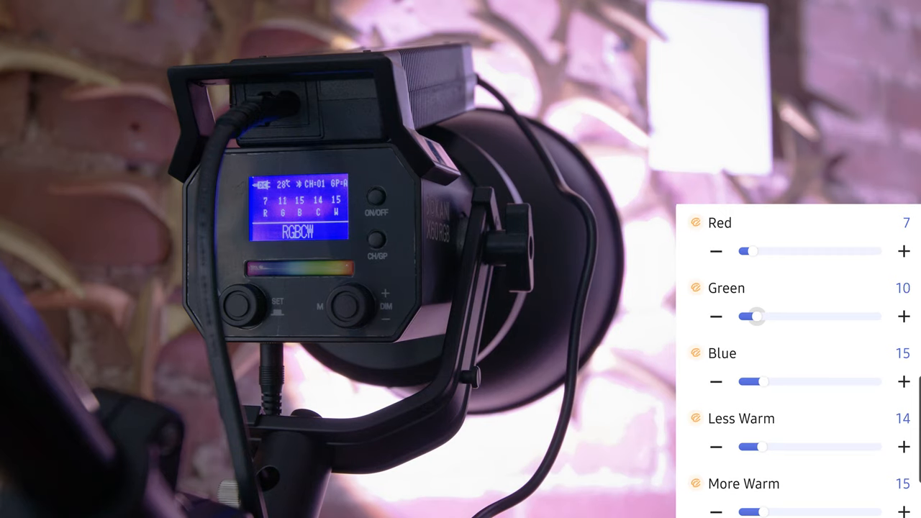
drag(756, 316, 747, 316)
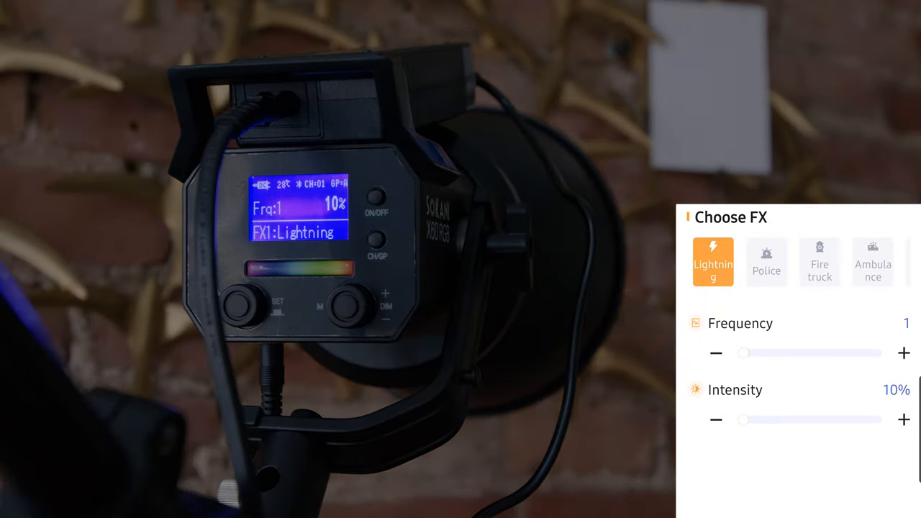
Cycle the FX effects through Fire truck, Ambulance, Fire and RGB Circle, ending on Paparazzi.
click(819, 261)
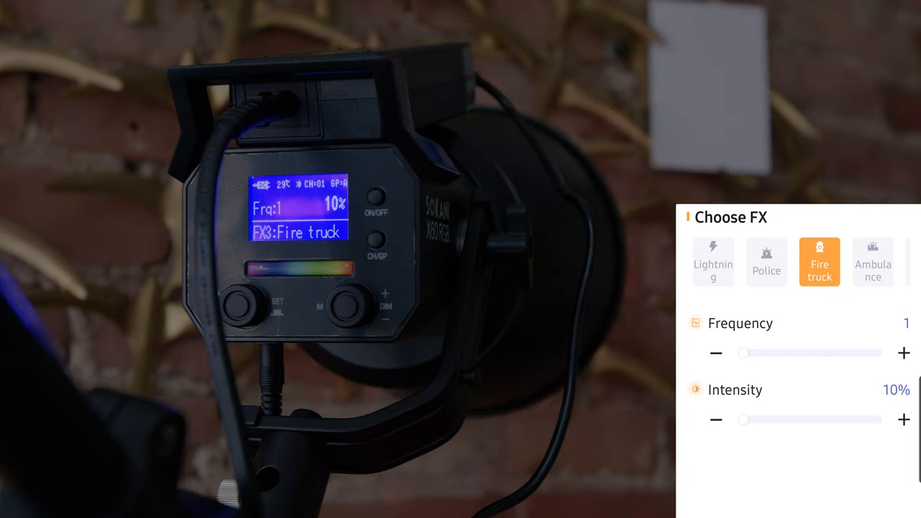
click(871, 262)
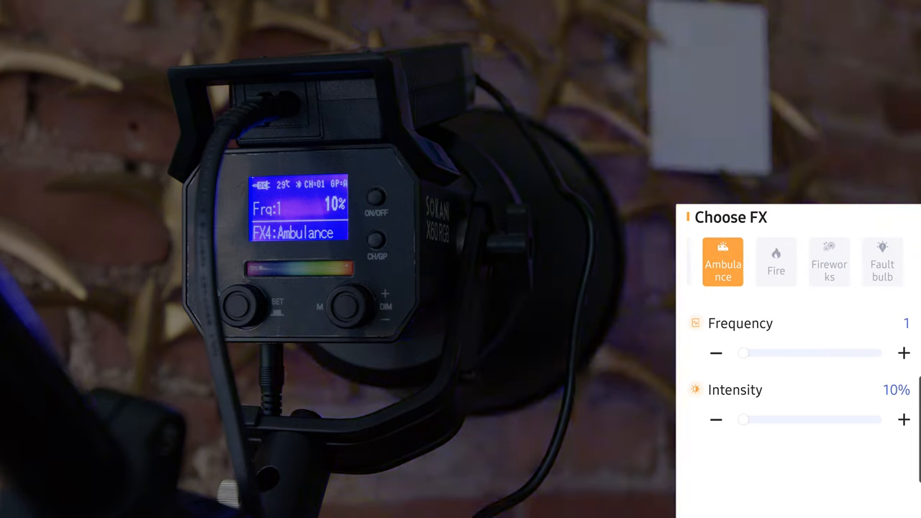
click(776, 262)
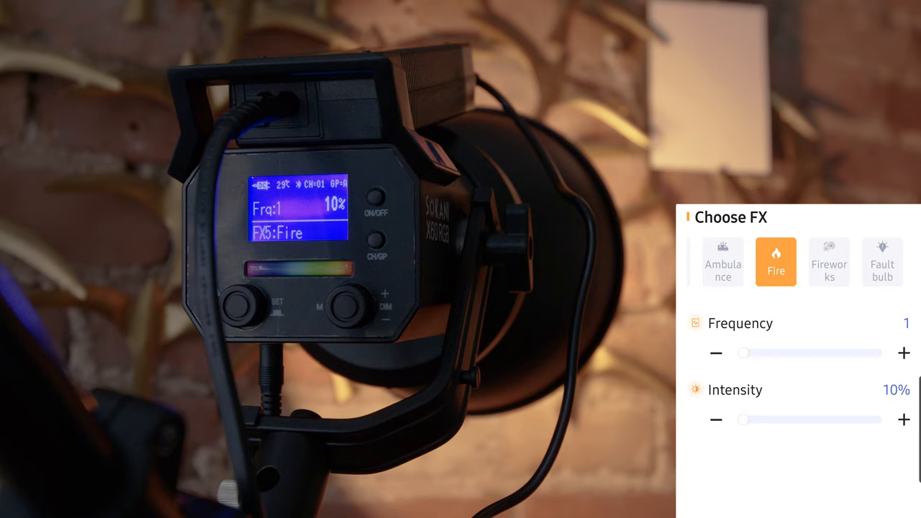
click(830, 261)
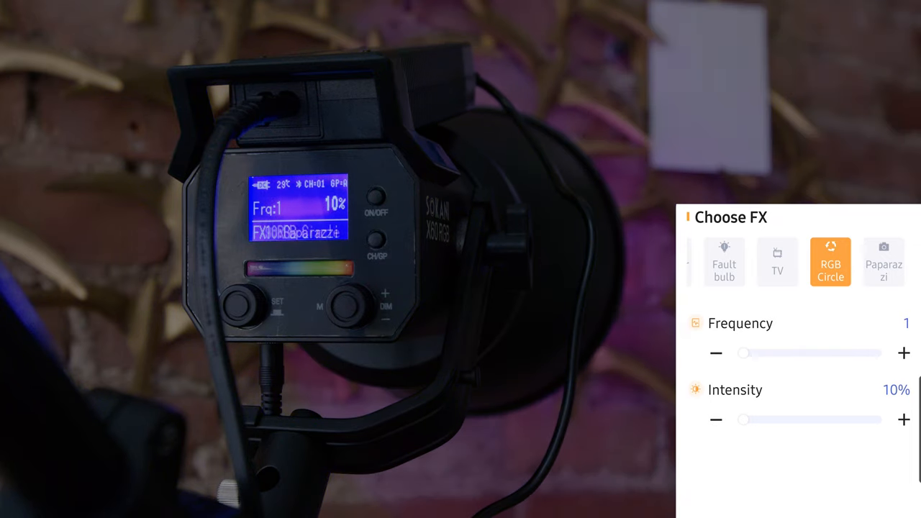
click(882, 261)
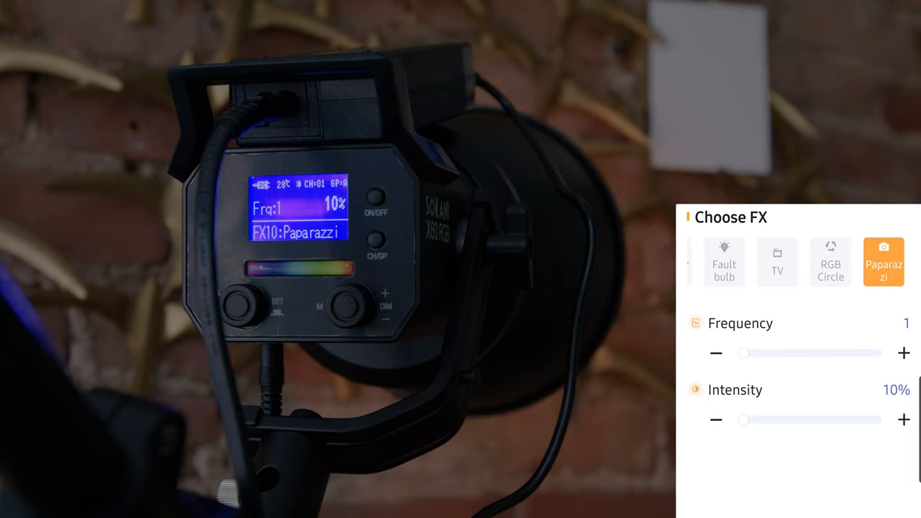